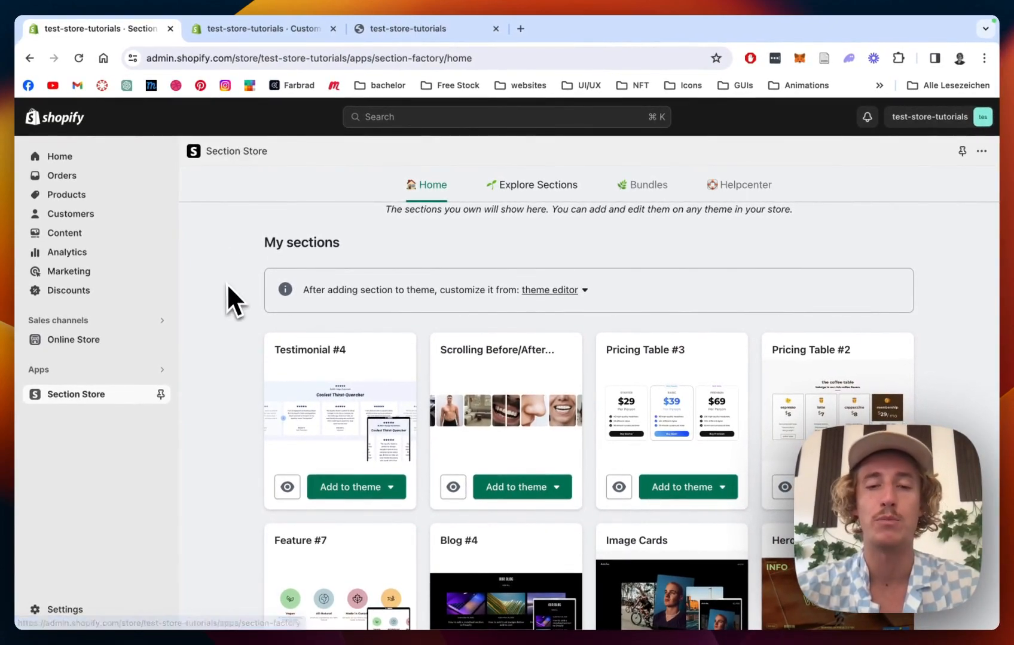
{"action": "mouse_move", "coordinate": [80, 262]}
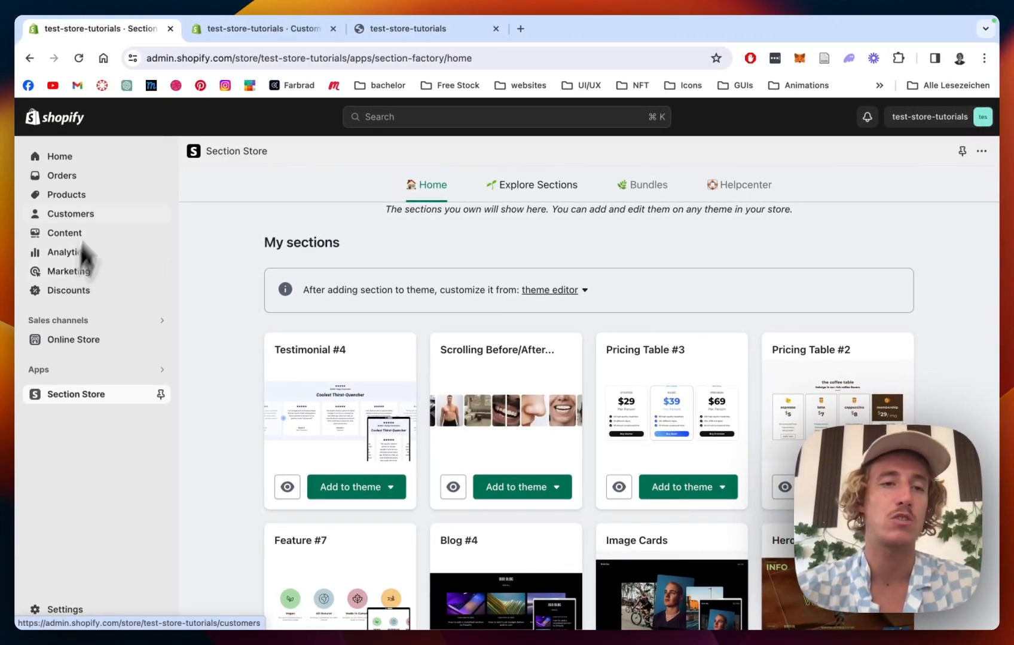
{"action": "mouse_move", "coordinate": [114, 376]}
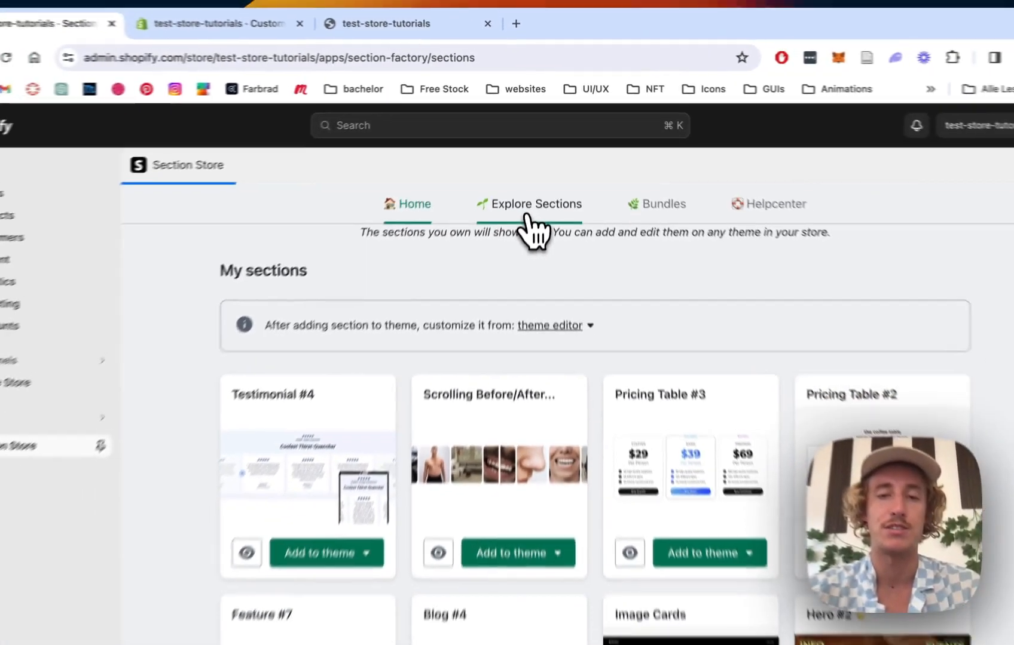
- Explore the Section Store catalogue, searching 'slider' then 'scrolling' to find Scrolling Before/After Images
{"action": "left_click", "coordinate": [535, 203]}
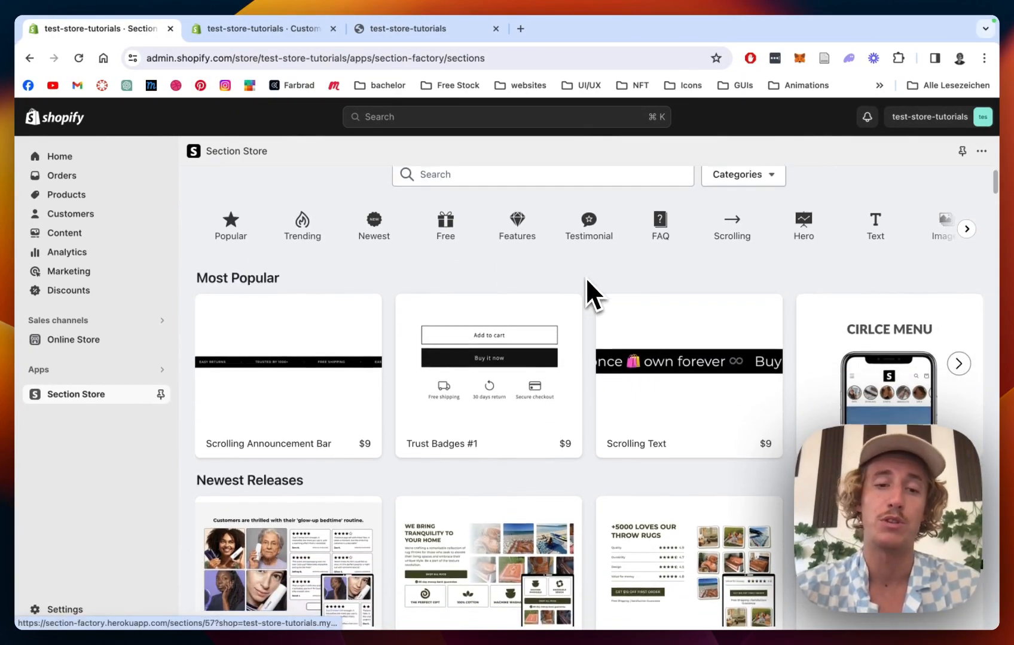
{"action": "scroll", "scroll_direction": "down", "scroll_amount": 3}
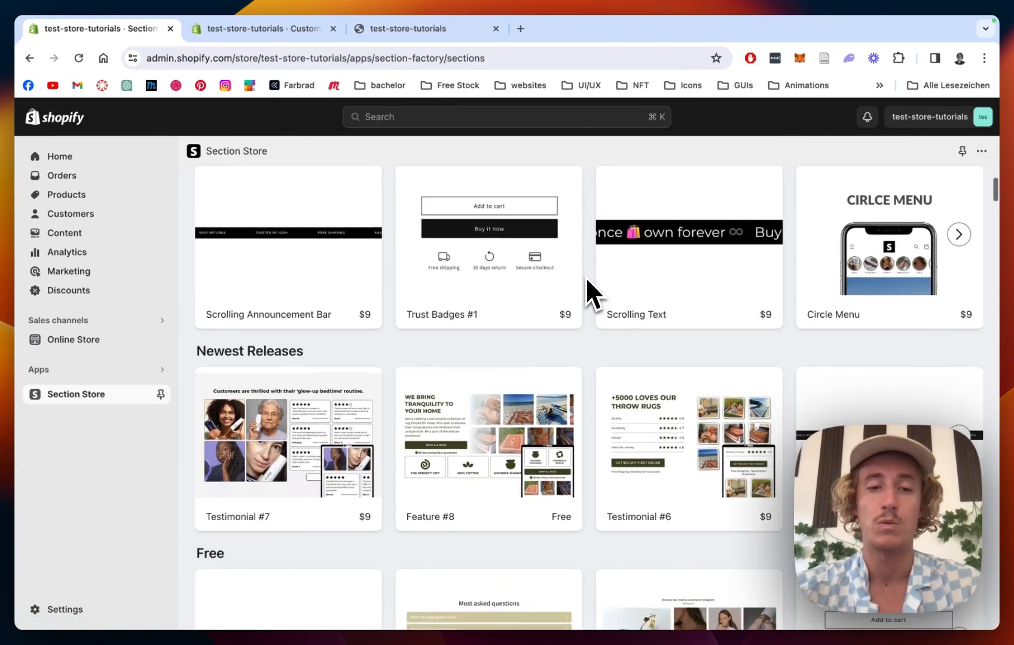
{"action": "mouse_move", "coordinate": [589, 372]}
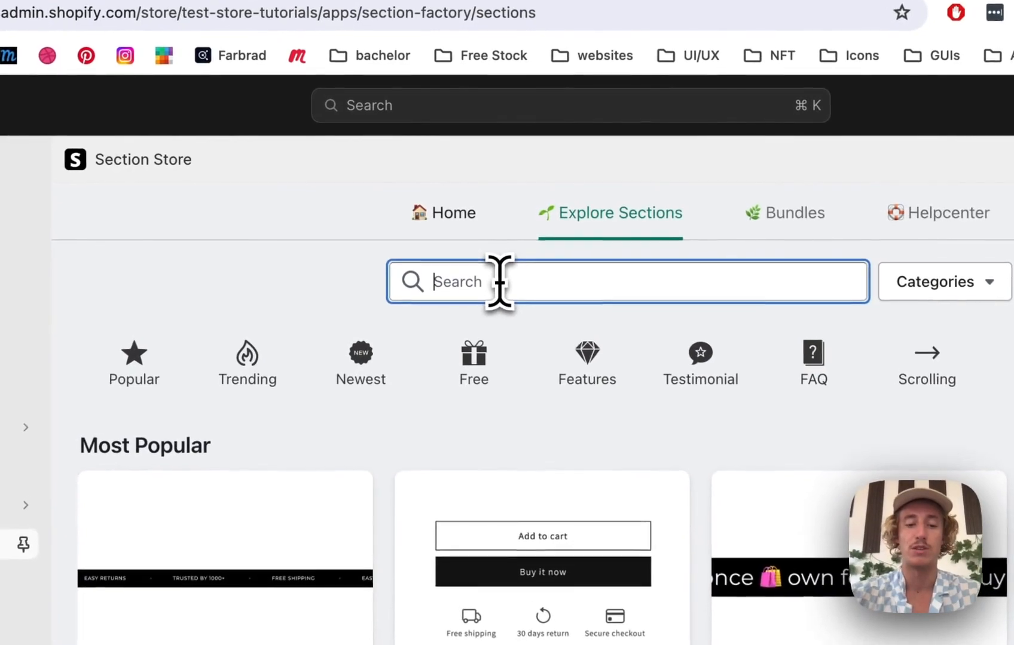
{"action": "type", "text": "i"}
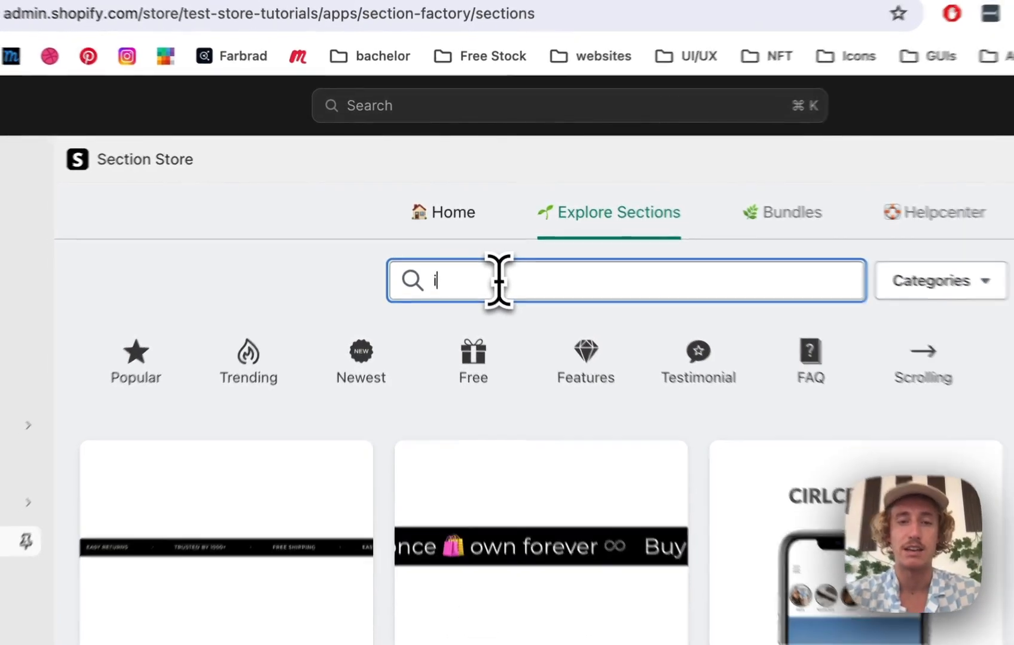
{"action": "type", "text": "slider"}
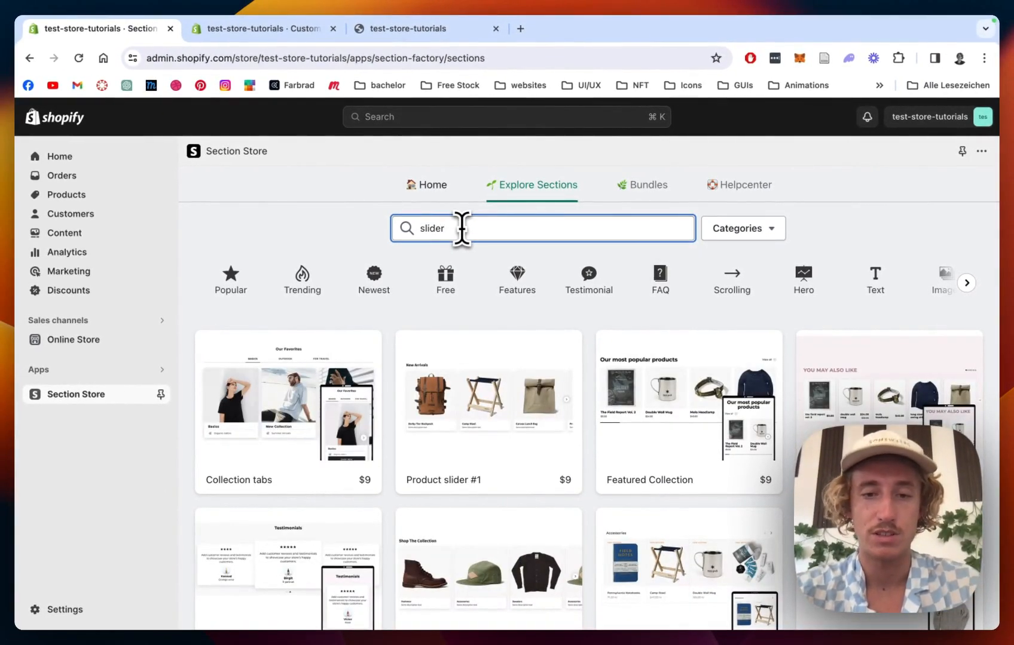
{"action": "scroll", "scroll_direction": "down", "scroll_amount": 3}
{"action": "type", "text": "crolling"}
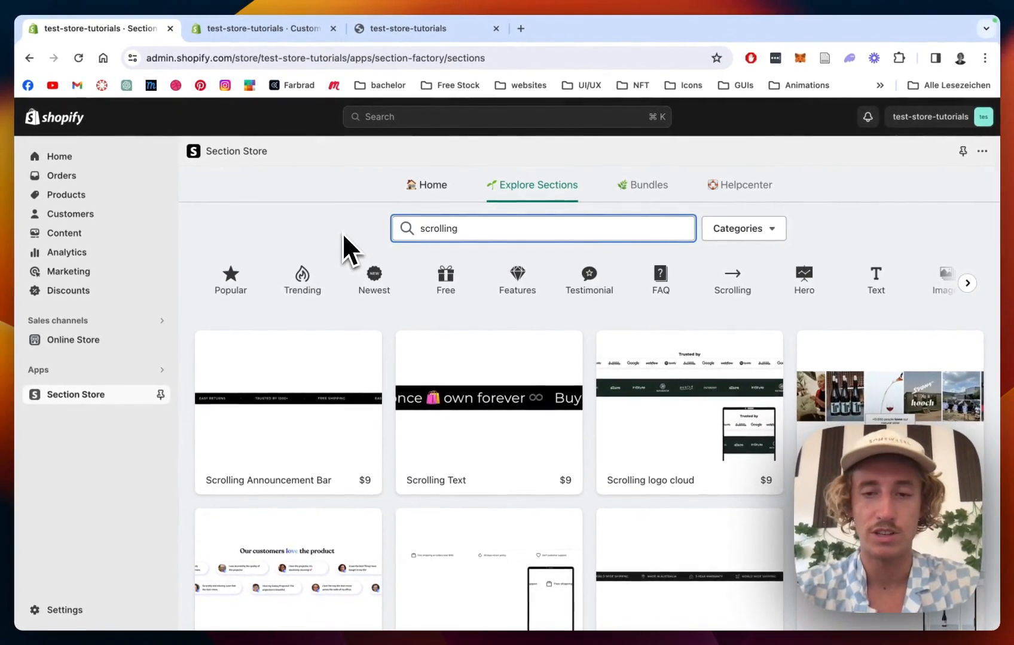
{"action": "scroll", "scroll_direction": "down", "scroll_amount": 3}
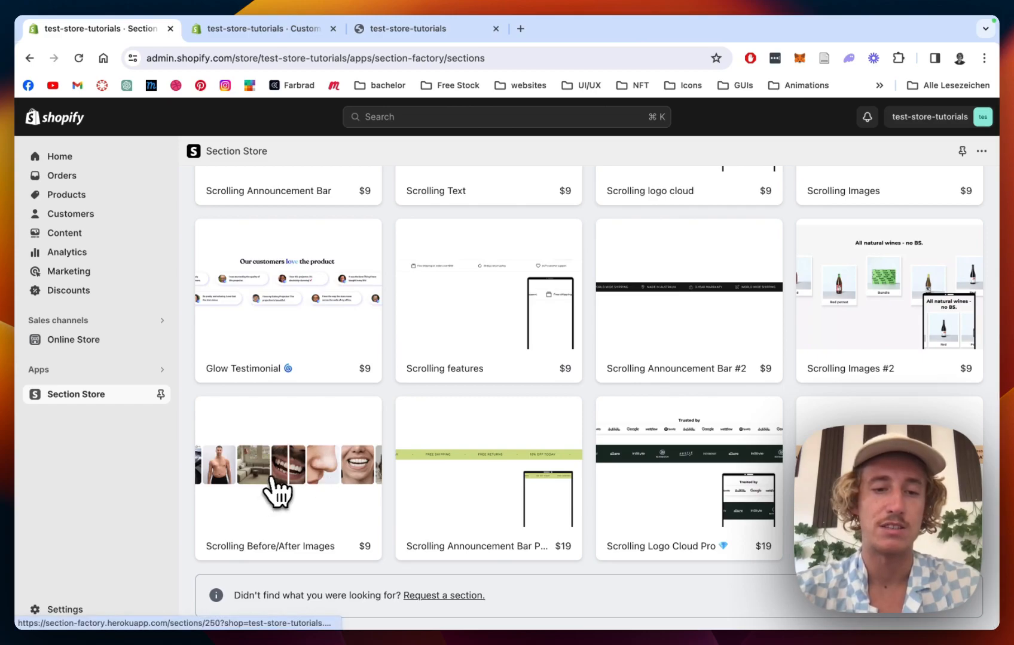
- Review the Scrolling Before/After Images detail page, then return to the Home tab of owned sections
{"action": "left_click", "coordinate": [286, 478]}
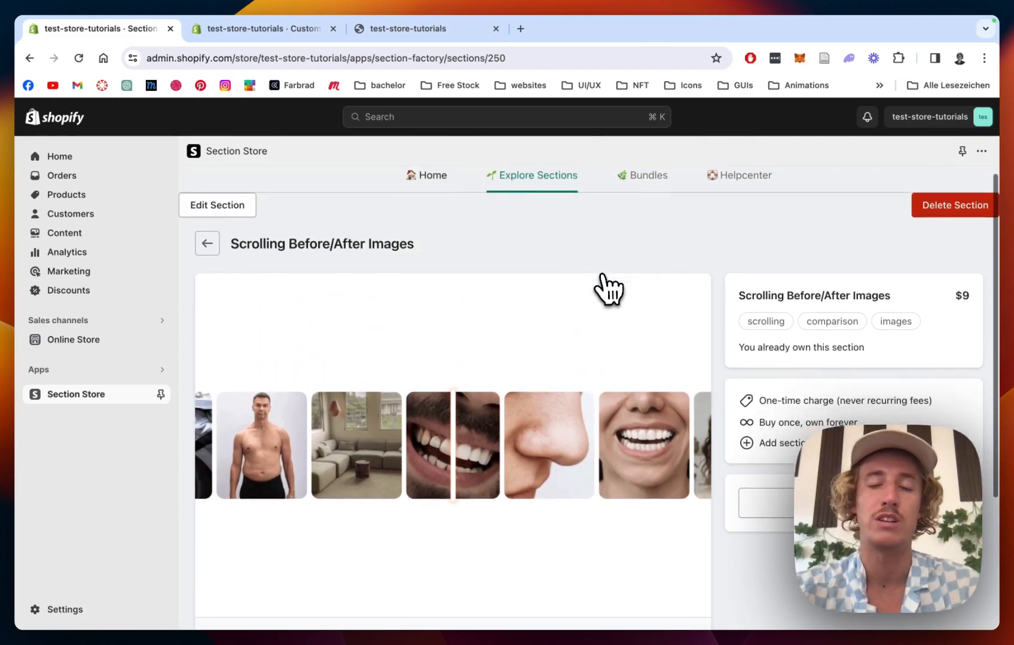
{"action": "scroll", "scroll_direction": "down", "scroll_amount": 3}
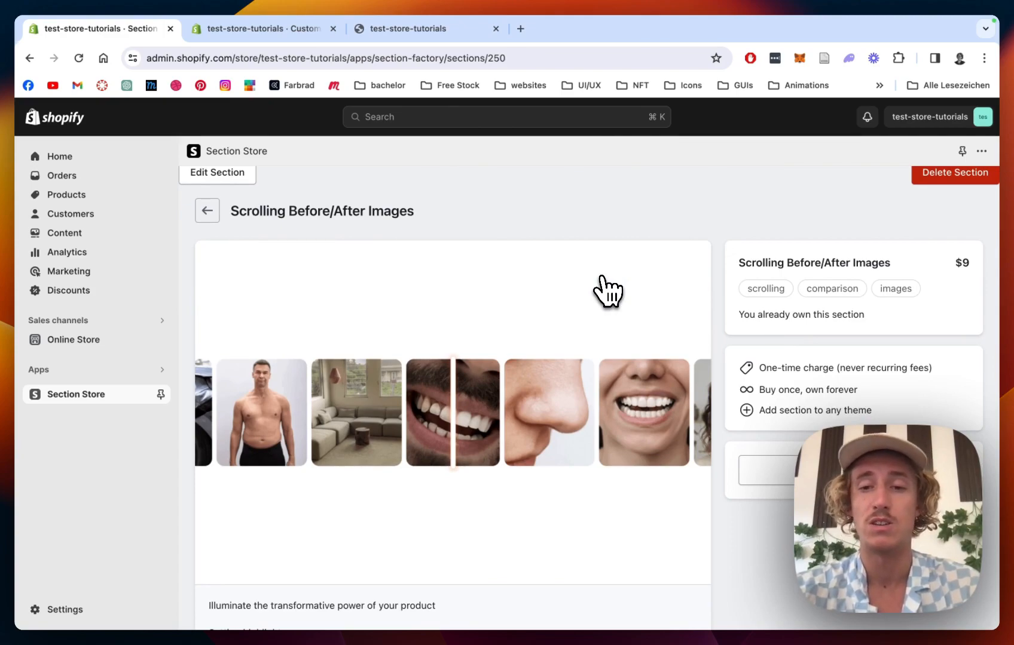
{"action": "scroll", "scroll_direction": "down", "scroll_amount": 3}
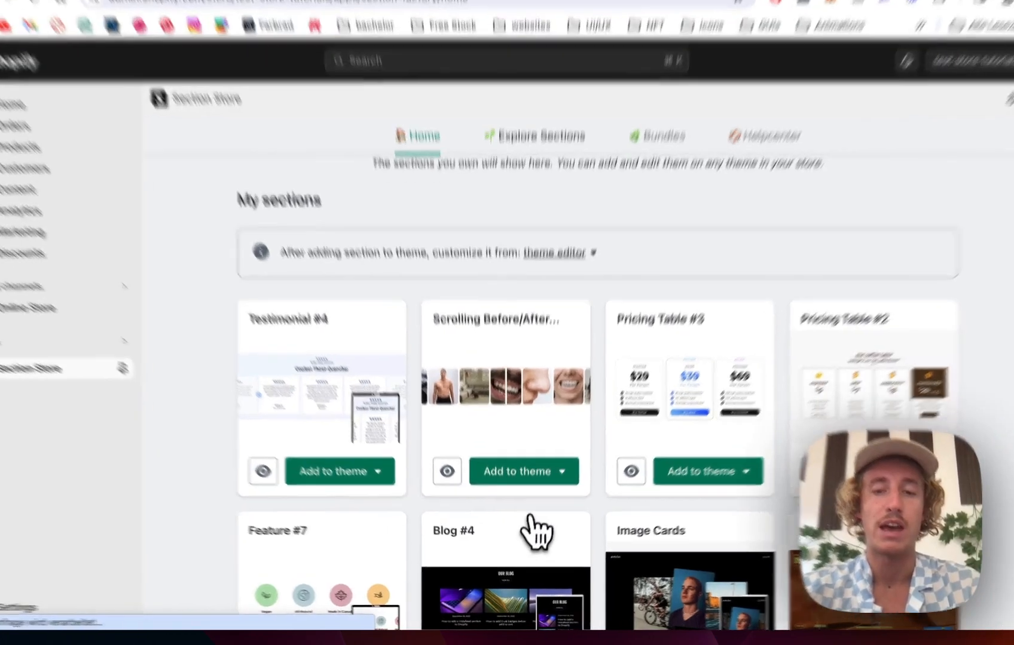
- Choose Dawn (Live) from the theme editor dropdown to customize its home page
{"action": "left_click", "coordinate": [562, 471]}
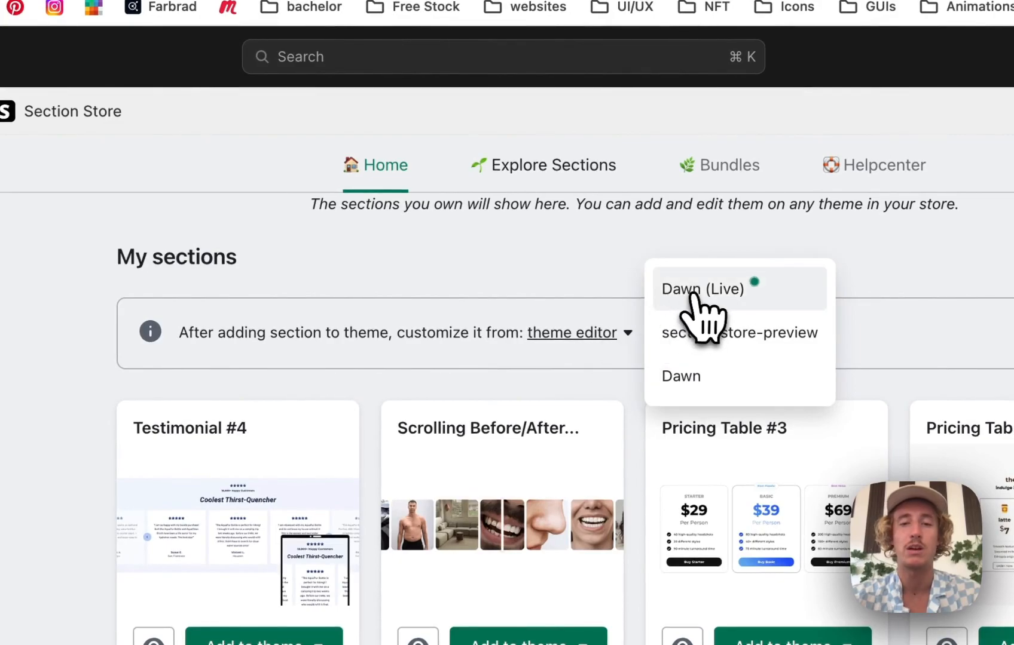
{"action": "left_click", "coordinate": [703, 289]}
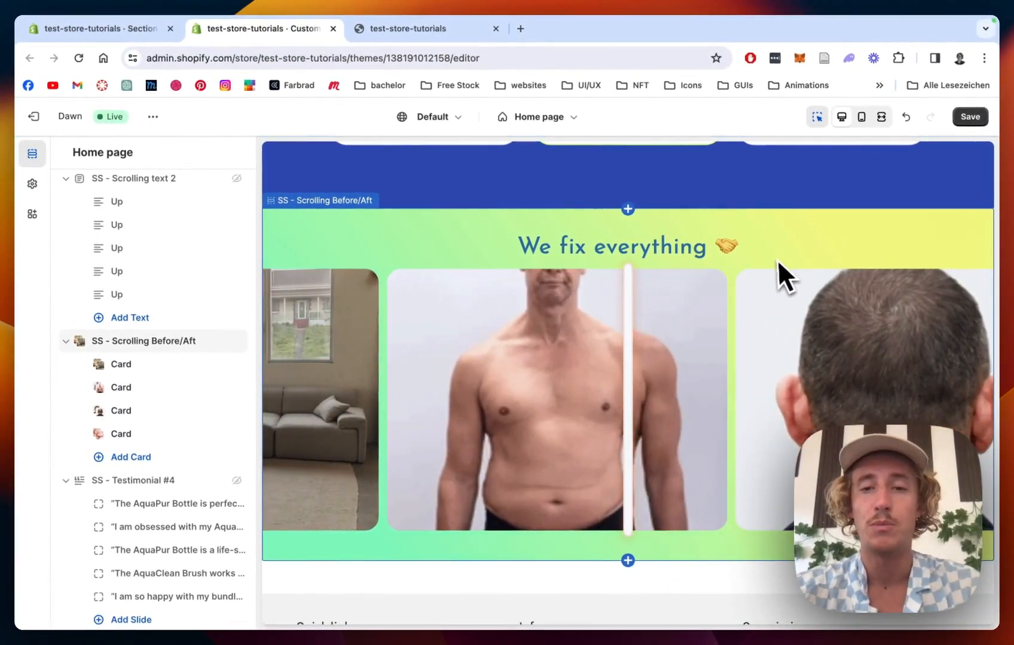
- Add a second SS - Scrolling Before/After section to the Dawn home page via section search
{"action": "scroll", "scroll_direction": "down", "scroll_amount": 3}
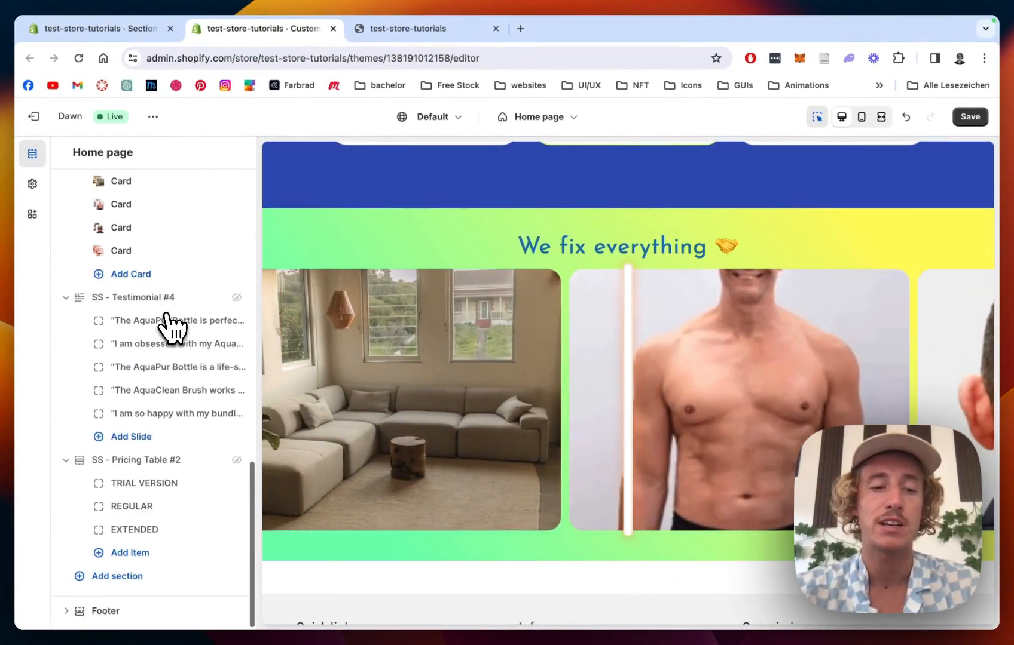
{"action": "left_click", "coordinate": [130, 576]}
{"action": "type", "text": "ss scrolling"}
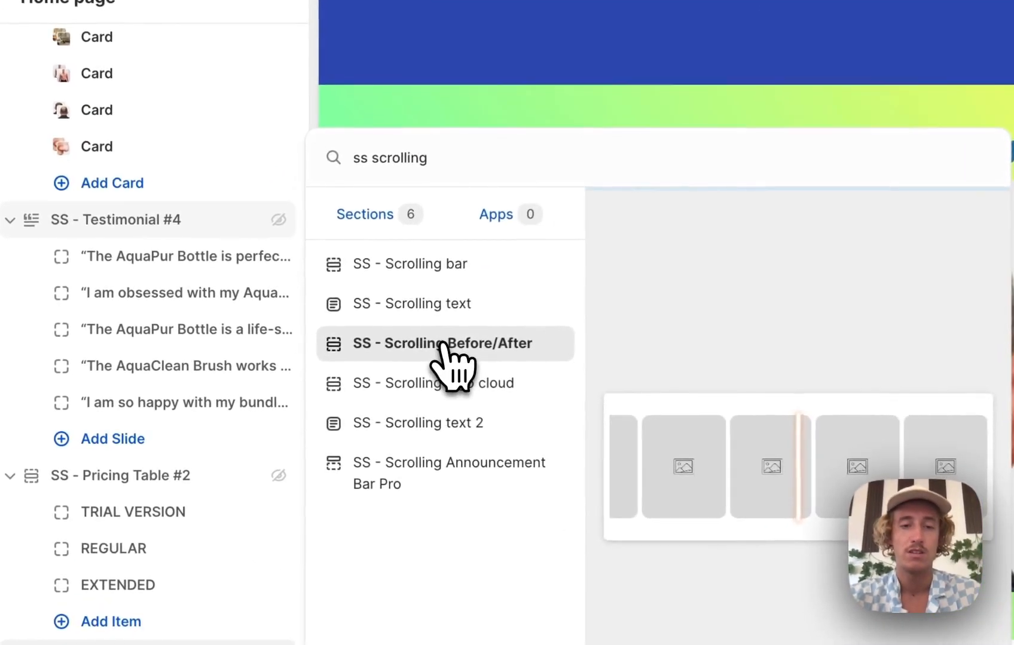
{"action": "left_click", "coordinate": [444, 343]}
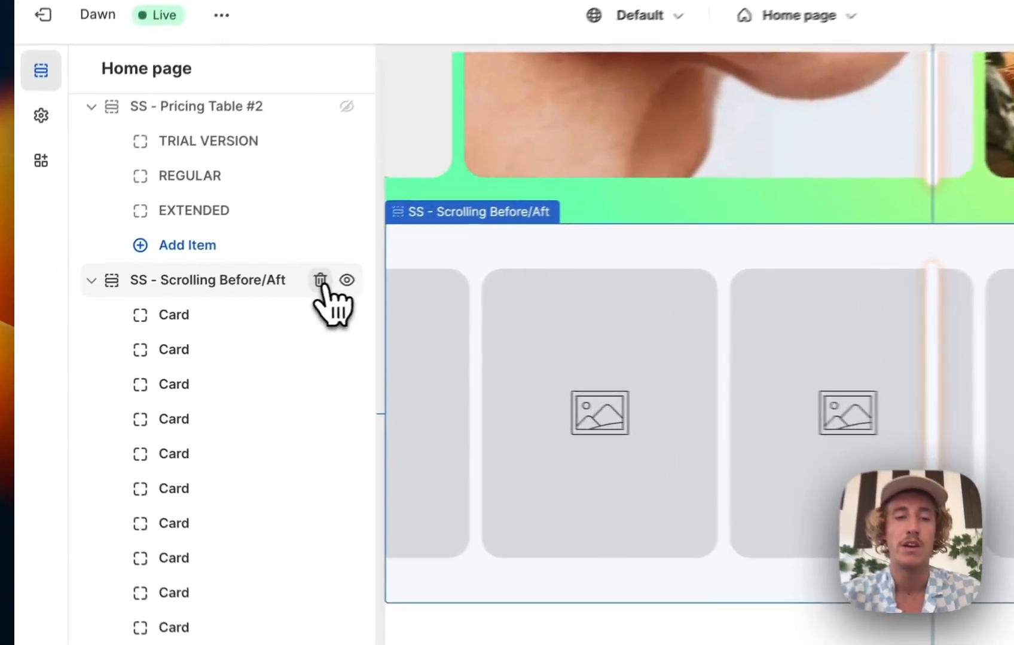
{"action": "scroll", "scroll_direction": "down", "scroll_amount": 3}
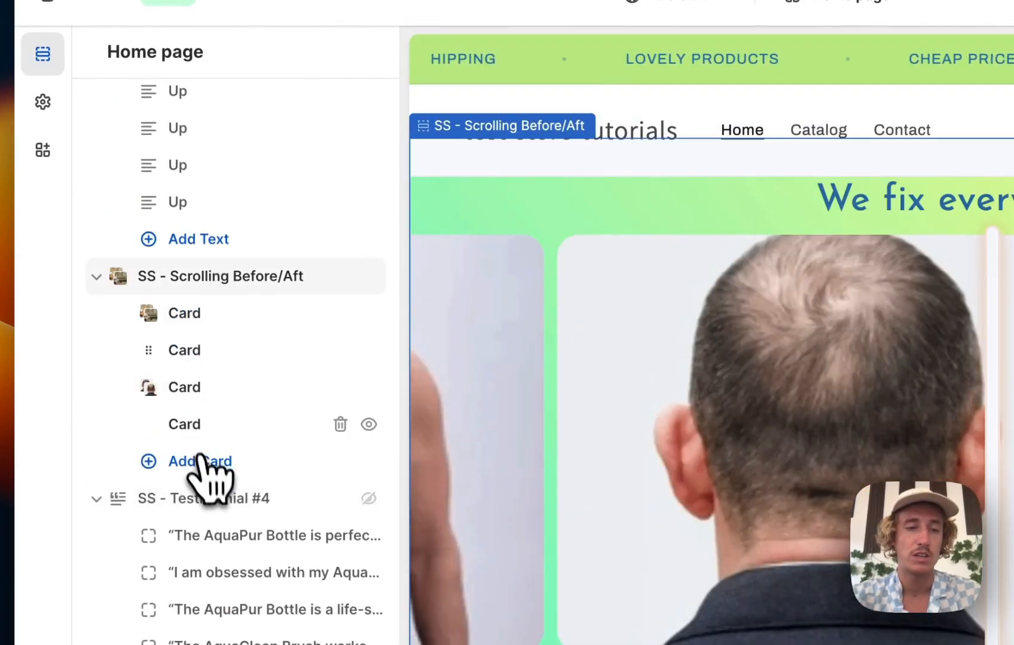
- Add a fifth card to the before/after section and set the damaged-car screenshot as its left image
{"action": "left_click", "coordinate": [201, 462]}
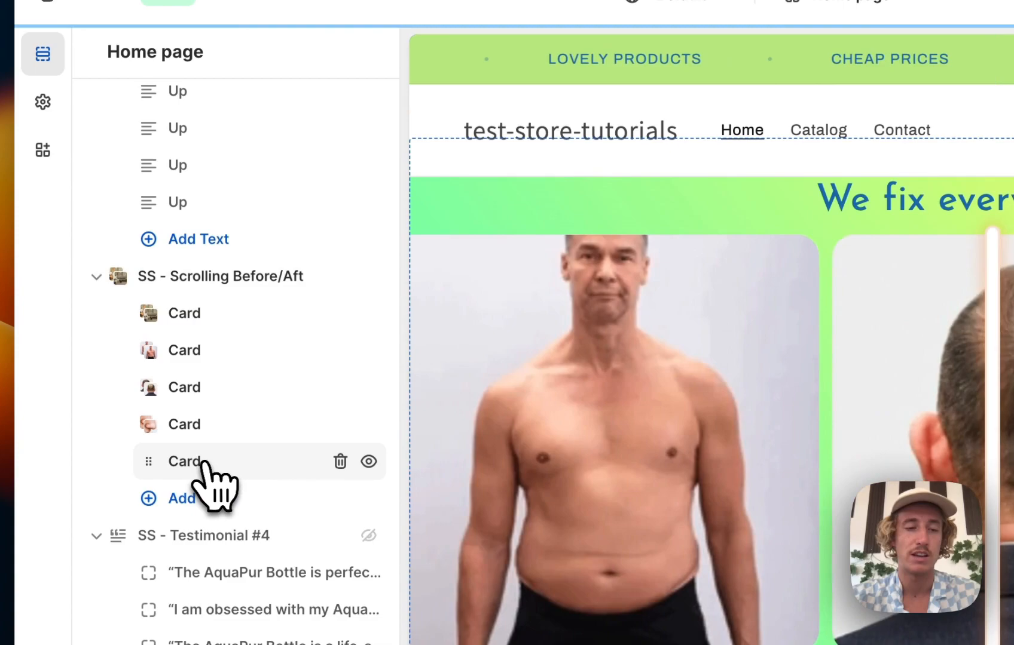
{"action": "left_click", "coordinate": [184, 462]}
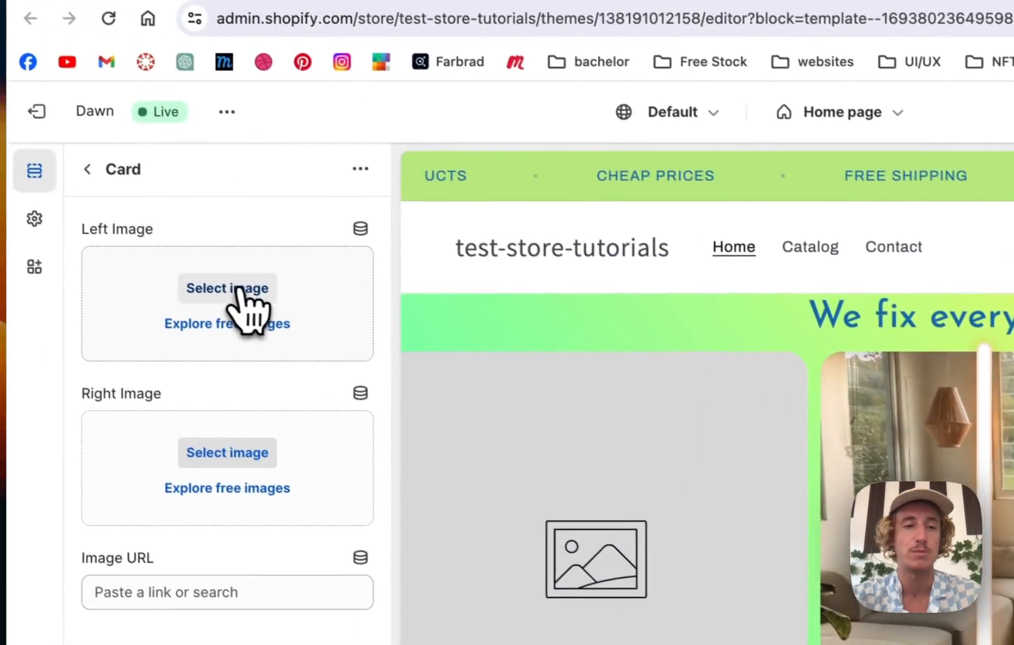
{"action": "left_click", "coordinate": [227, 288]}
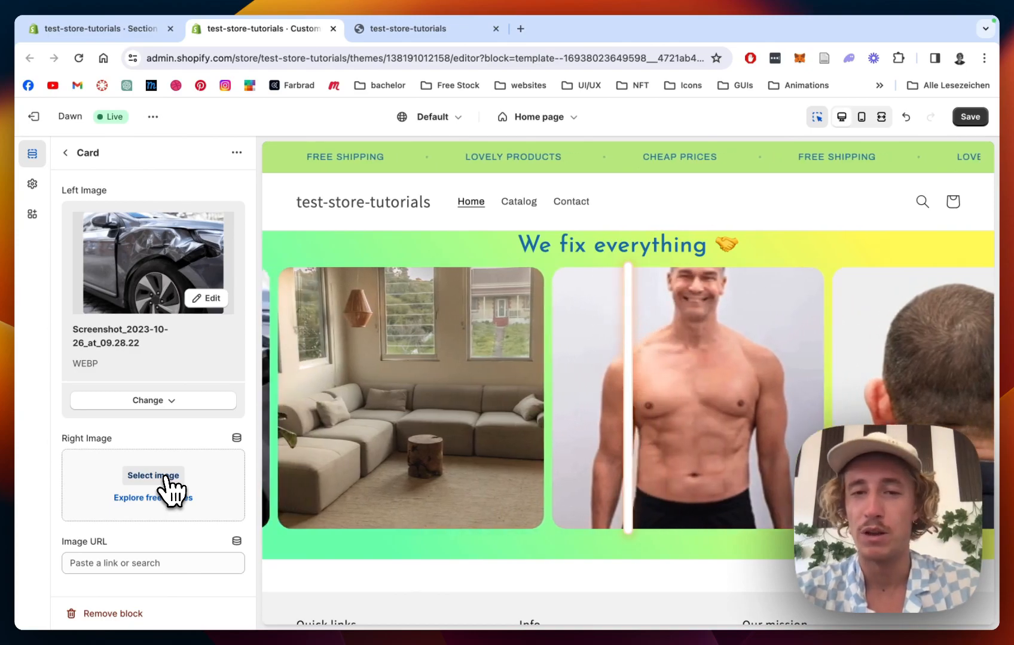
- Set the damaged-car screenshot as the fifth card's right image and confirm with Done
{"action": "left_click", "coordinate": [153, 476]}
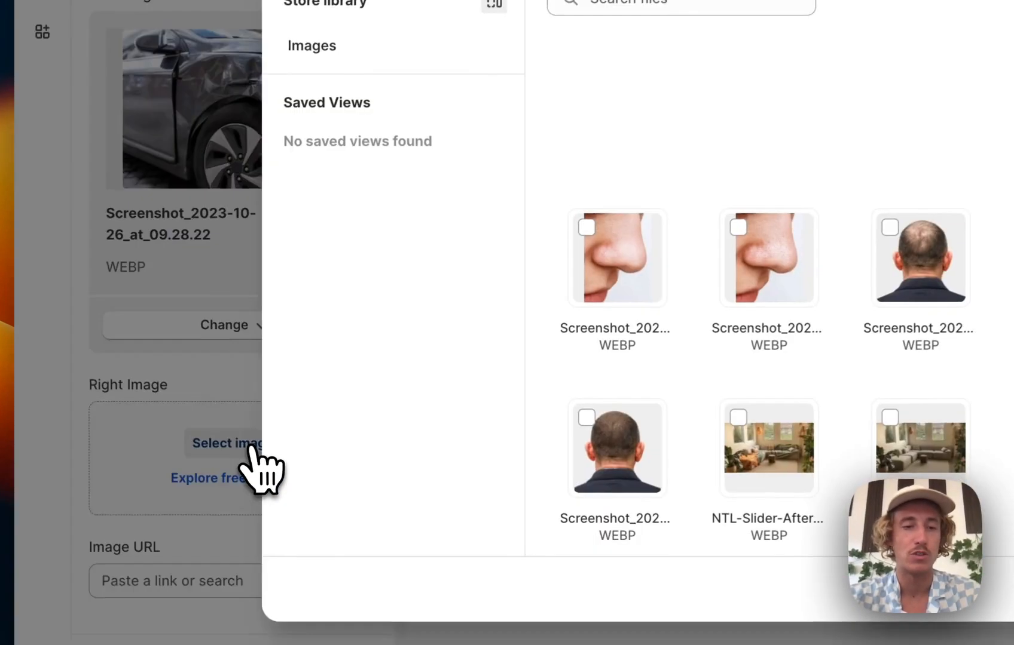
{"action": "left_click", "coordinate": [516, 225]}
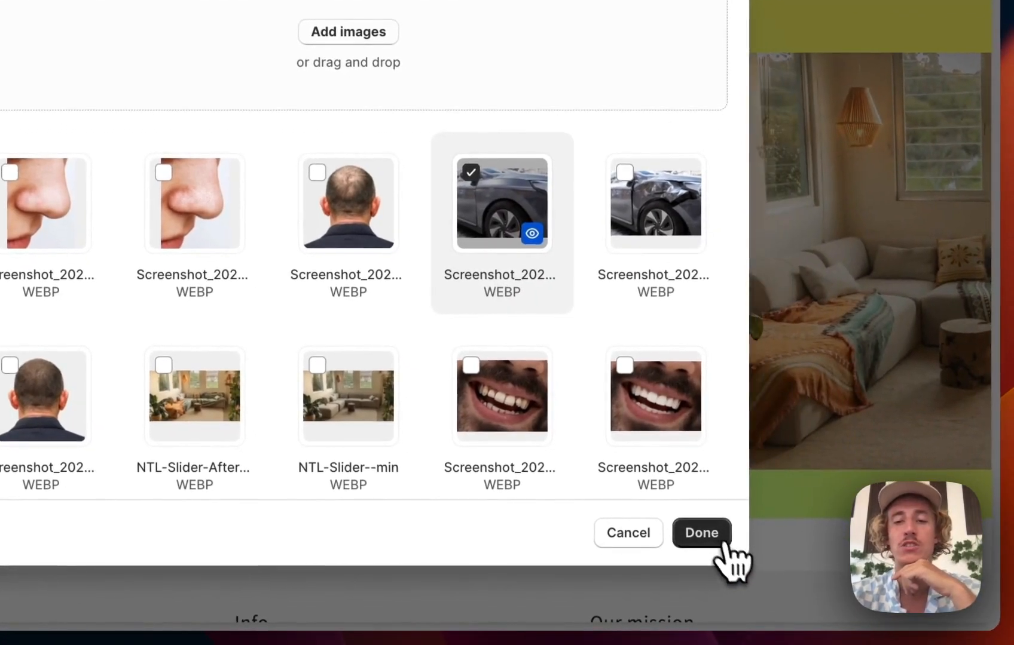
{"action": "left_click", "coordinate": [700, 533]}
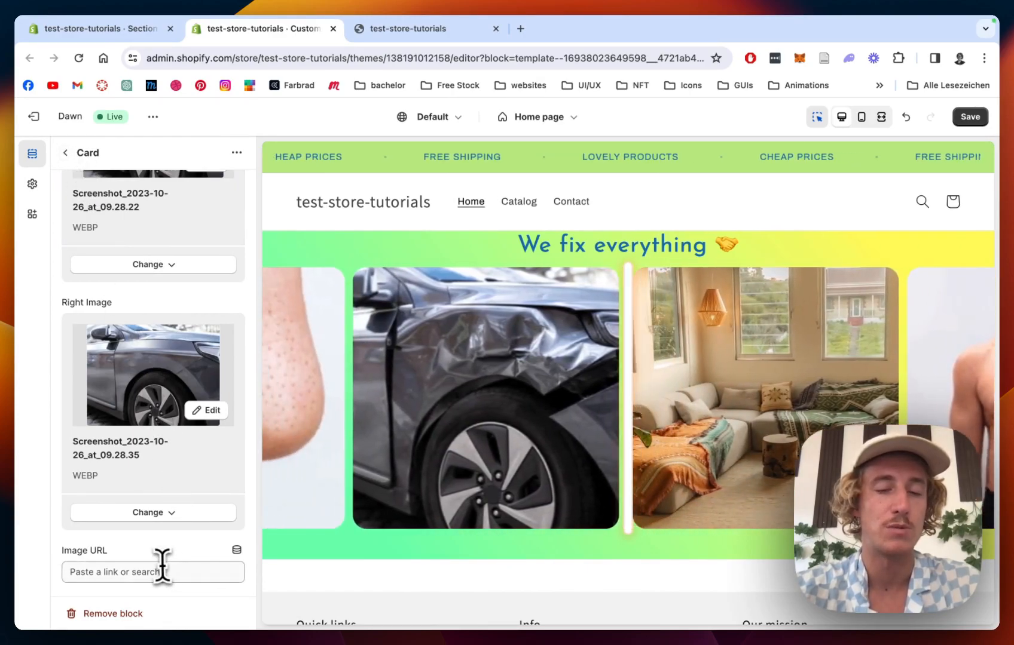
{"action": "left_click", "coordinate": [153, 571]}
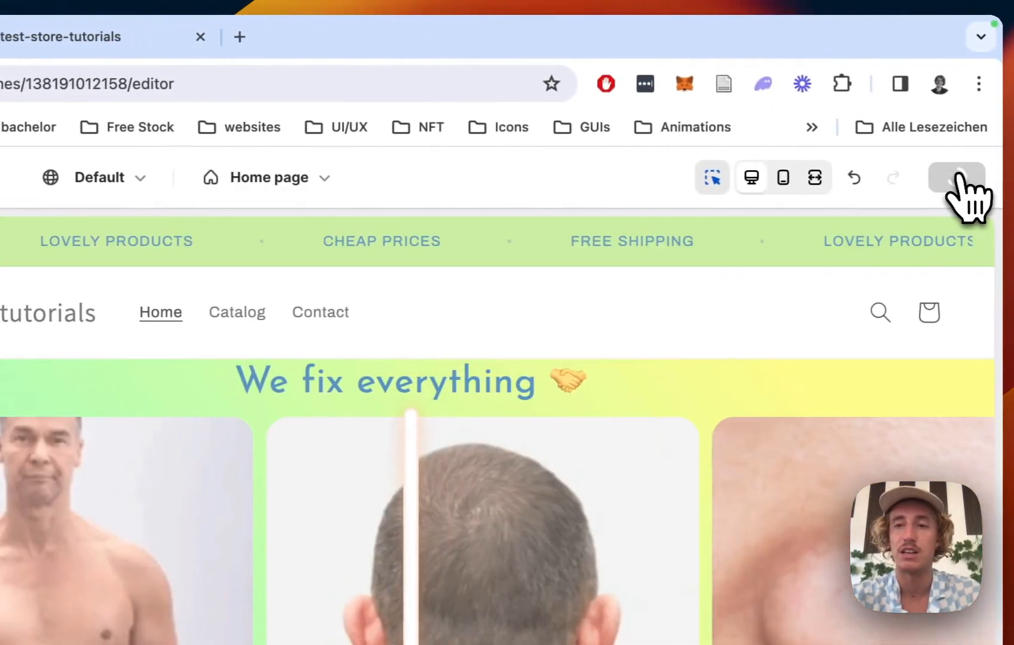
- Return to the Home page section list showing the Scrolling Before/After section with its five cards
{"action": "left_click", "coordinate": [955, 177]}
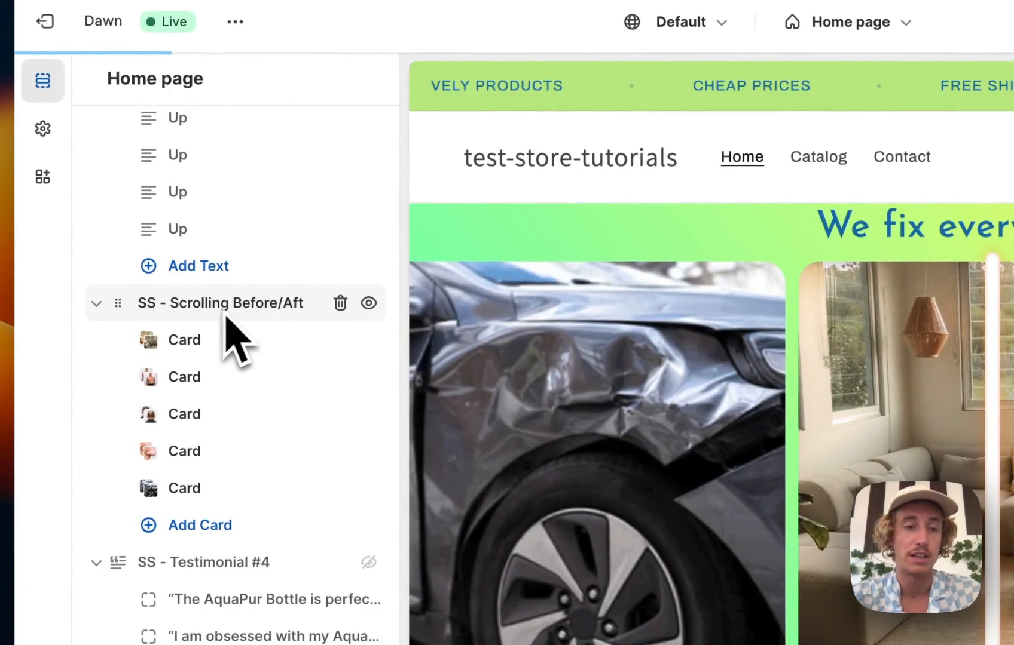
- Set the section heading to 'We fix literally everything', Items Gap to 8 px and Line Border Thickness to 1 px
{"action": "left_click", "coordinate": [220, 302]}
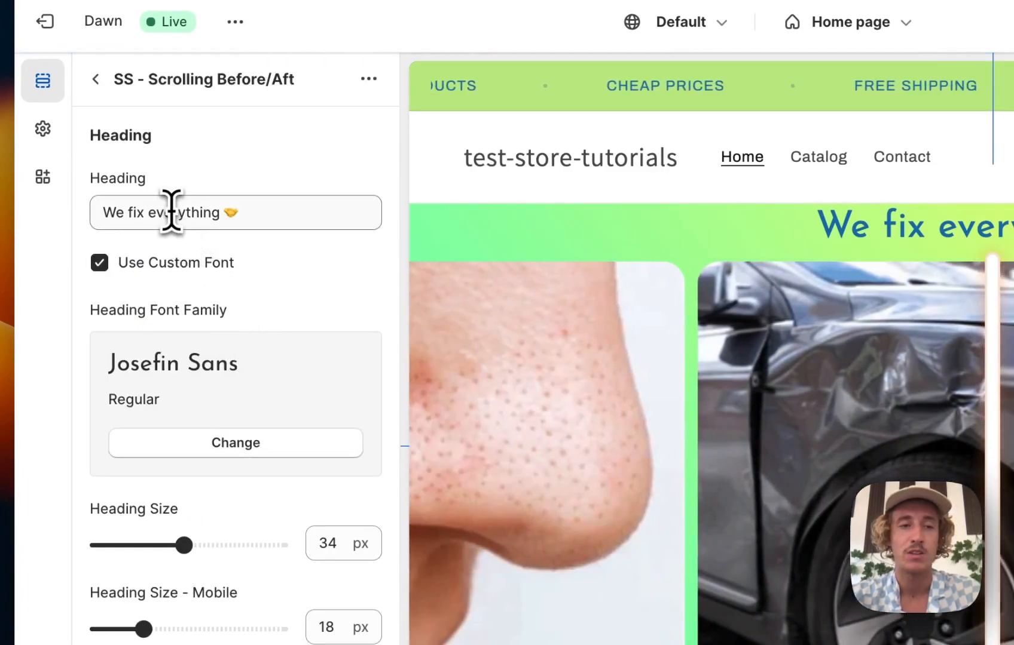
{"action": "left_click", "coordinate": [234, 213]}
{"action": "type", "text": " literally"}
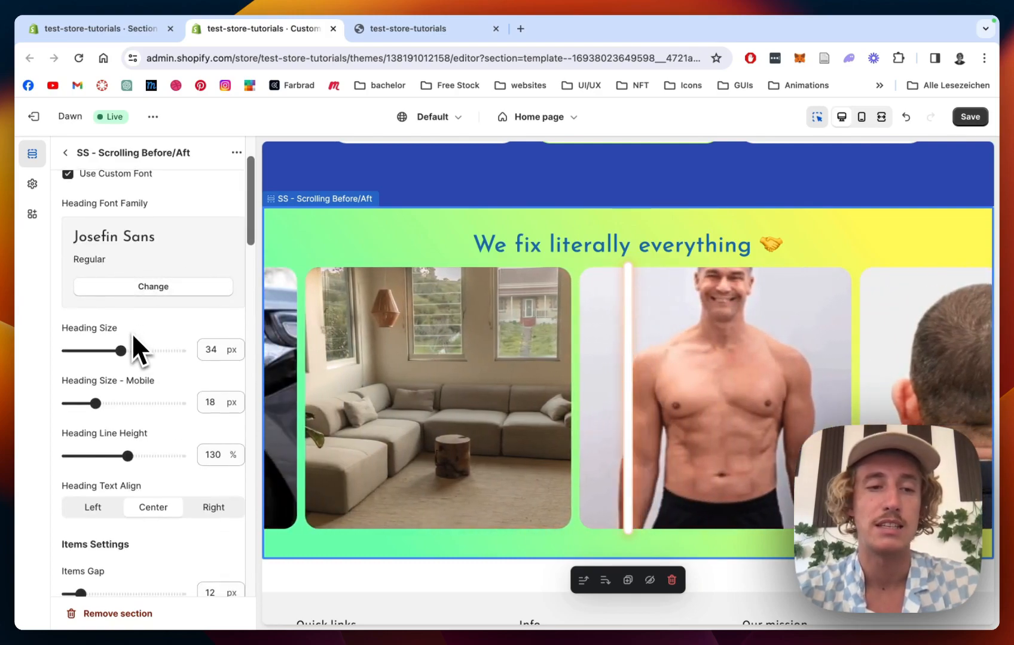
{"action": "scroll", "scroll_direction": "down", "scroll_amount": 3}
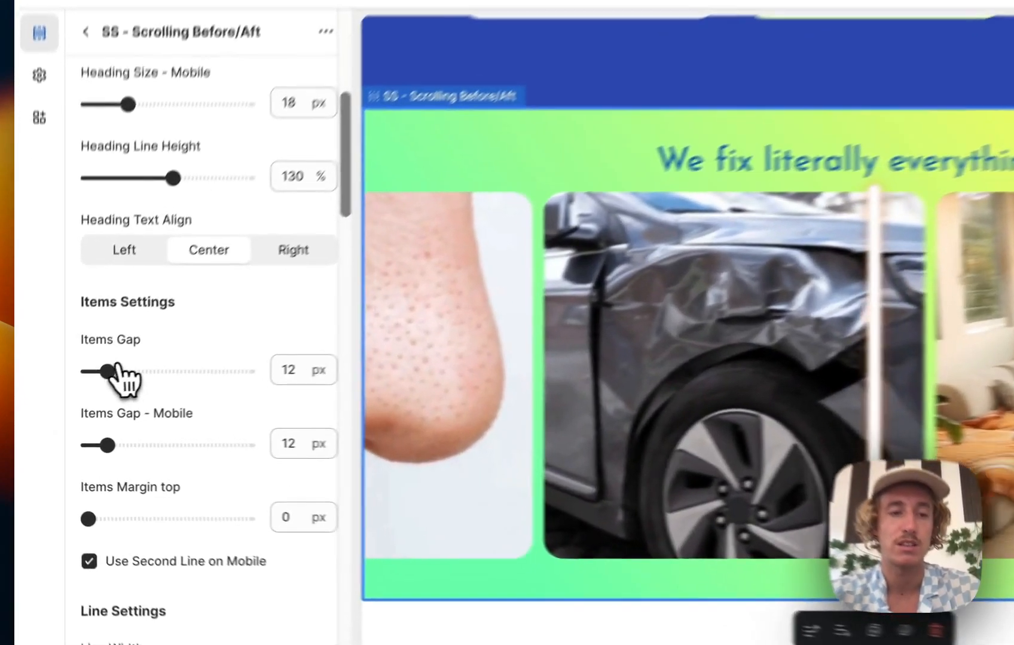
{"action": "left_click_drag", "start_coordinate": [105, 372], "coordinate": [142, 352]}
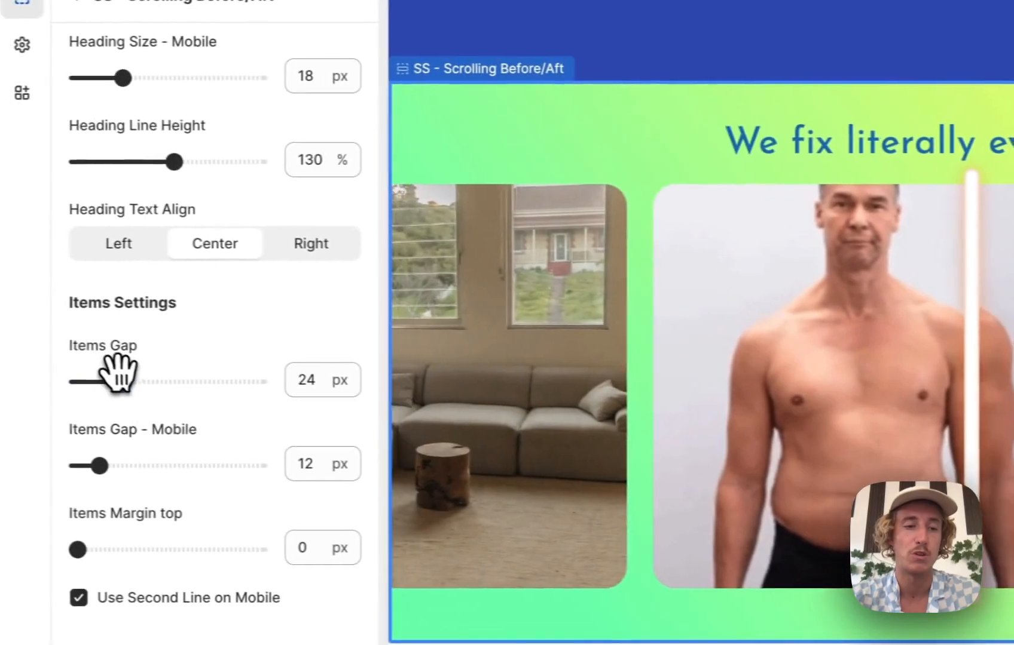
{"action": "left_click_drag", "start_coordinate": [116, 381], "coordinate": [77, 381]}
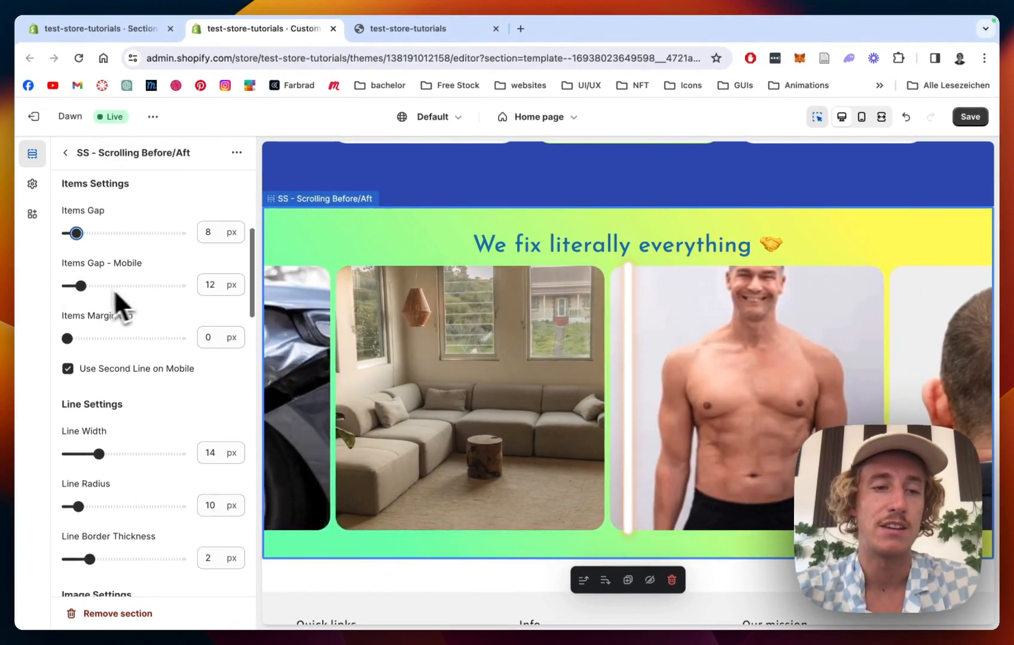
{"action": "scroll", "scroll_direction": "down", "scroll_amount": 3}
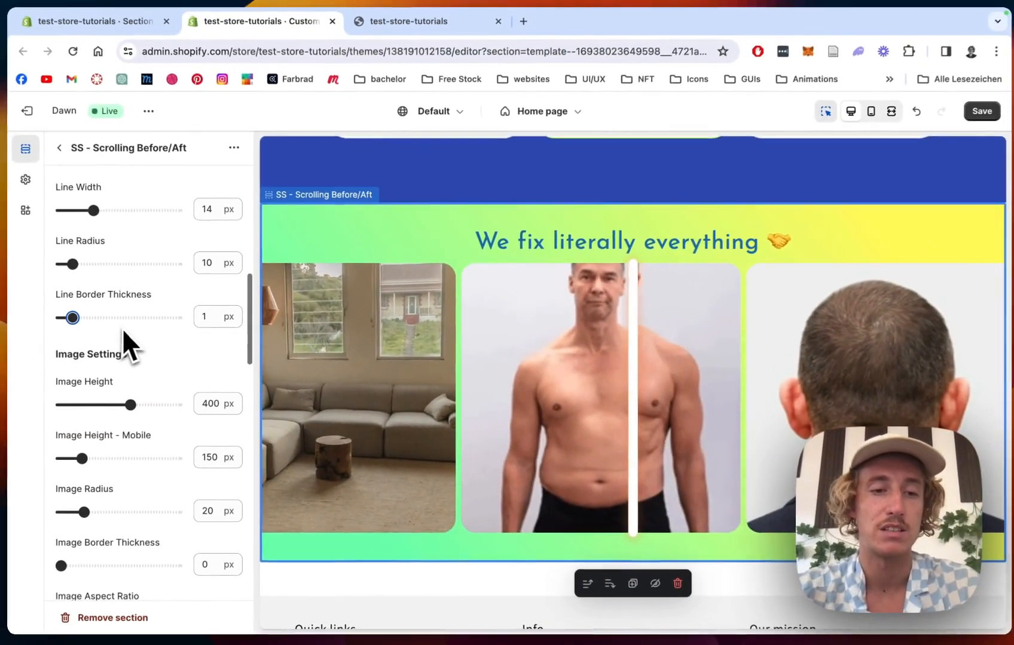
- Drag the Animate Speed slider slower and back, settling on a fast speed of about 19
{"action": "scroll", "scroll_direction": "down", "scroll_amount": 3}
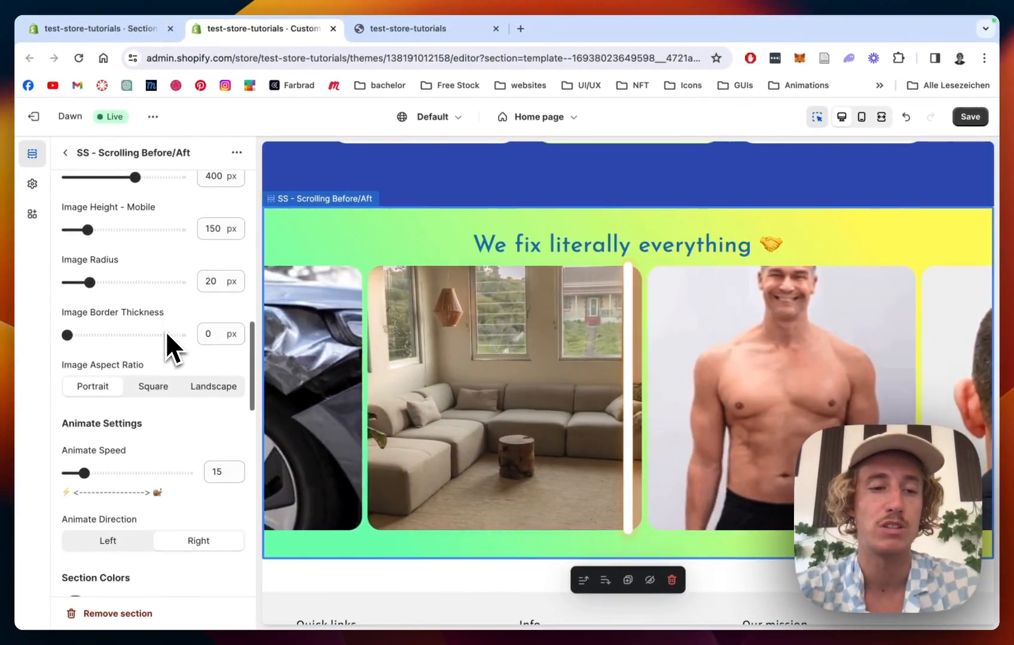
{"action": "scroll", "scroll_direction": "down", "scroll_amount": 3}
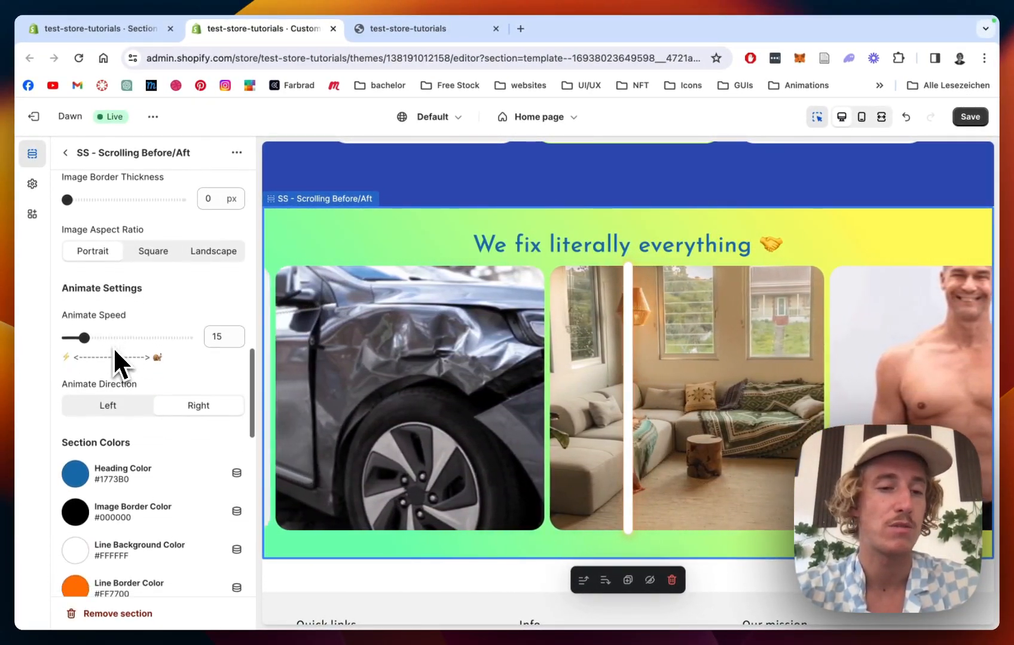
{"action": "left_click_drag", "start_coordinate": [82, 337], "coordinate": [158, 357]}
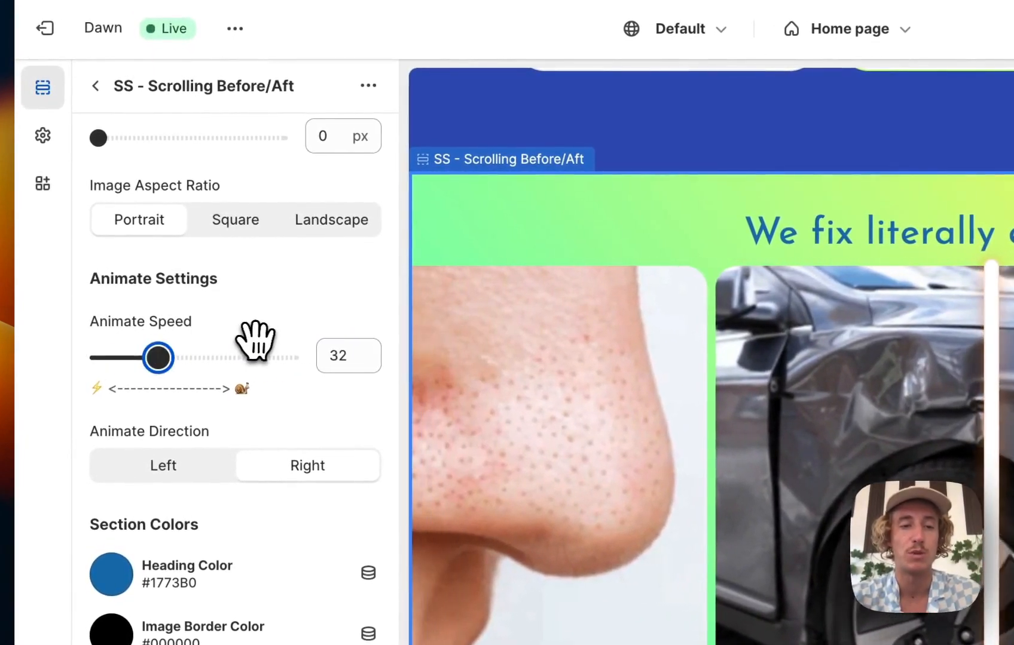
{"action": "left_click_drag", "start_coordinate": [158, 357], "coordinate": [280, 357]}
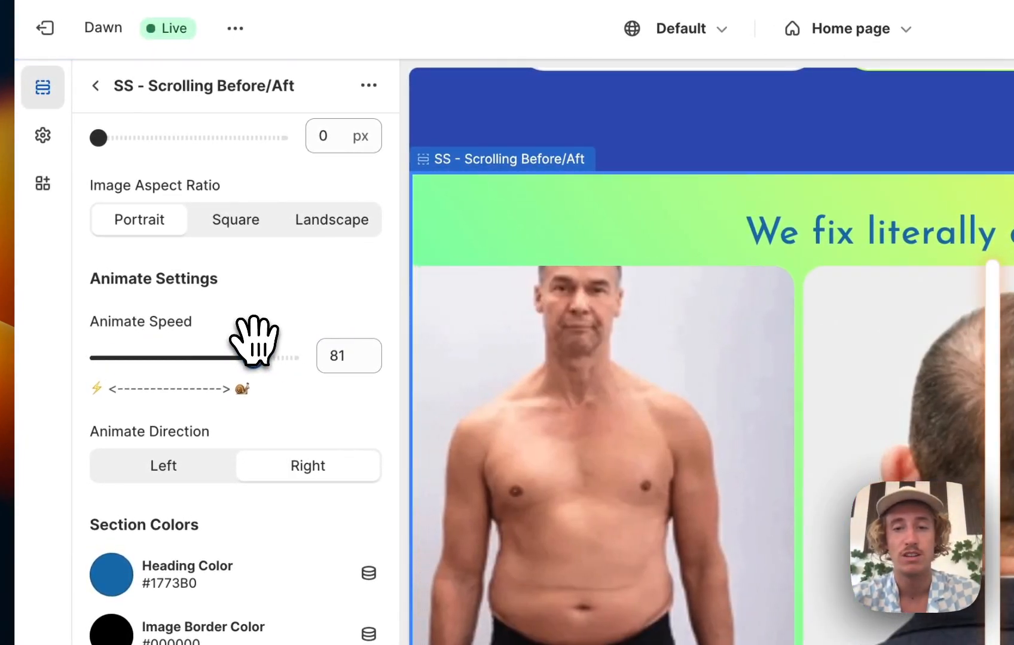
{"action": "left_click_drag", "start_coordinate": [258, 357], "coordinate": [116, 356]}
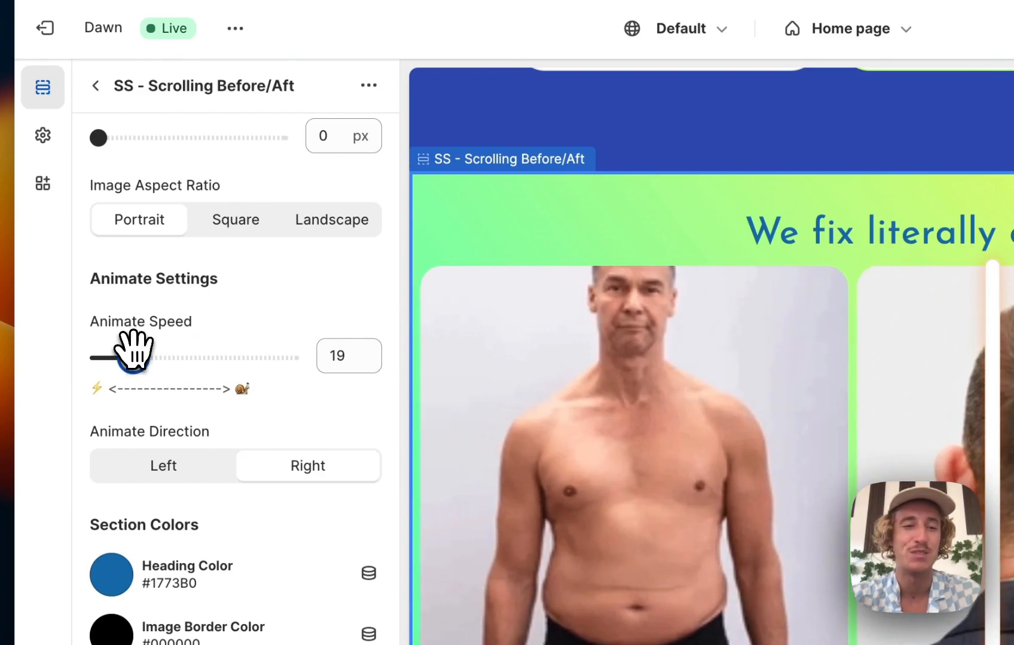
{"action": "left_click_drag", "start_coordinate": [133, 357], "coordinate": [120, 357]}
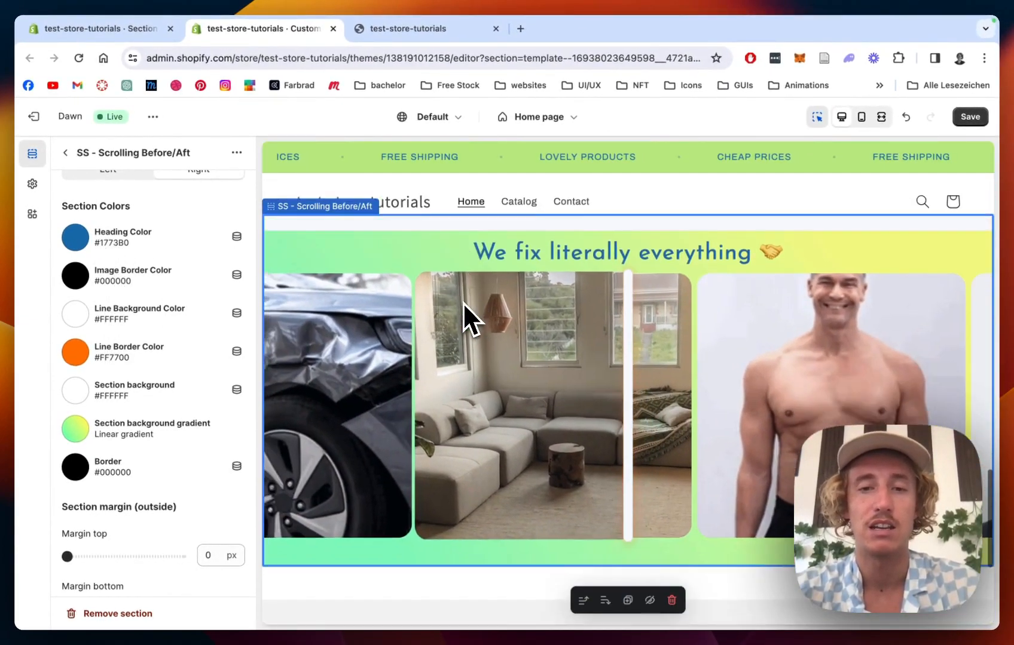
- Try a red Heading Color, then reopen the picker to set it to blue #334FB4
{"action": "left_click", "coordinate": [75, 238]}
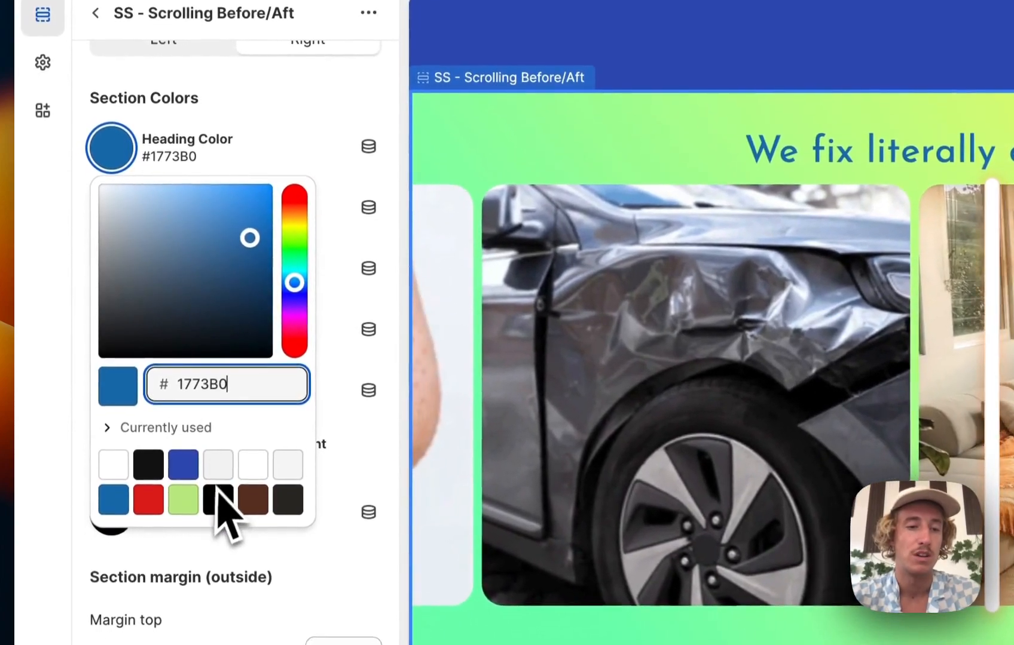
{"action": "left_click", "coordinate": [295, 193]}
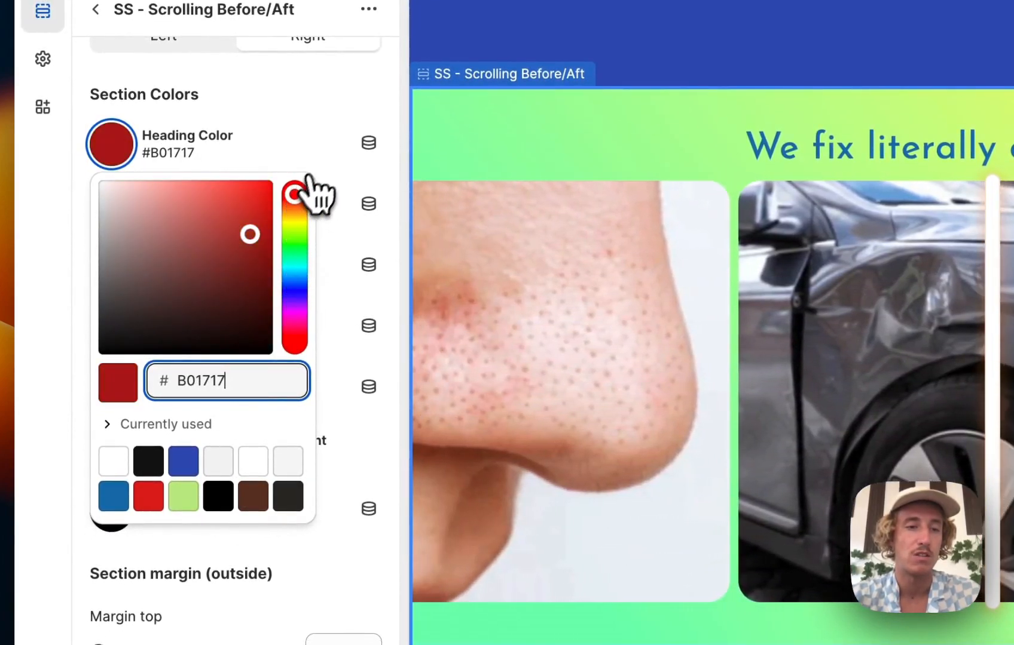
{"action": "left_click", "coordinate": [110, 143]}
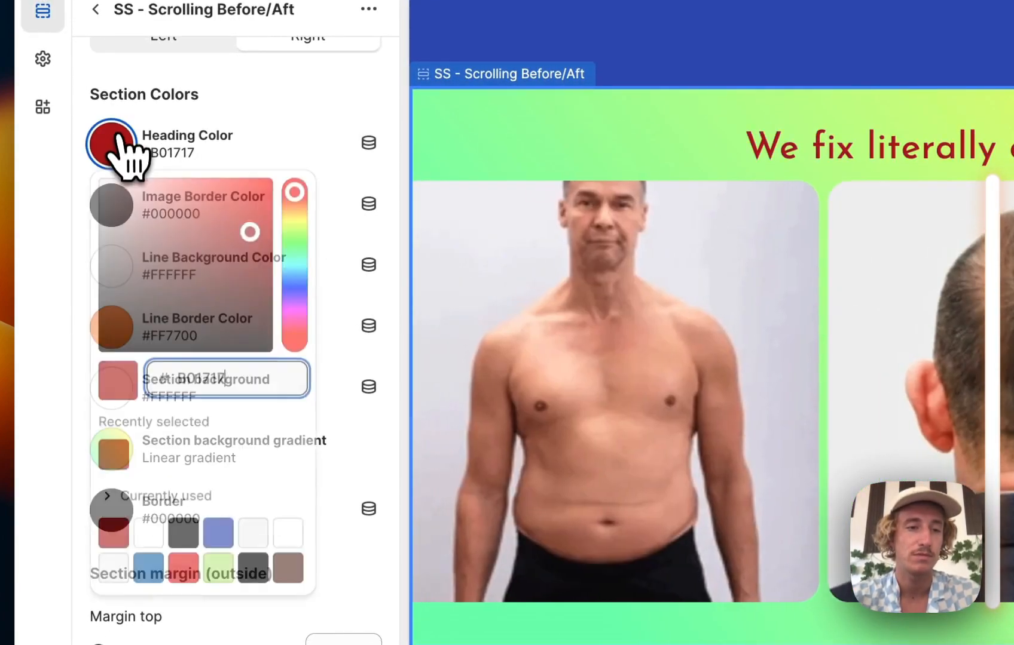
{"action": "left_click", "coordinate": [294, 214]}
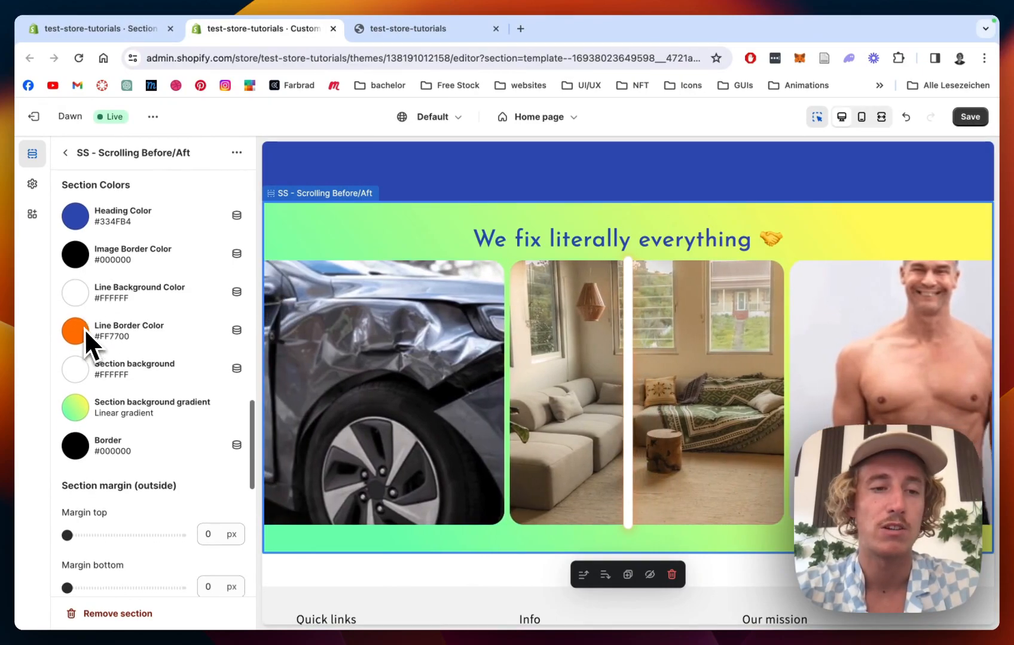
- Set the line border colour to blue #334FB4 after briefly trying yellow
{"action": "left_click", "coordinate": [74, 330]}
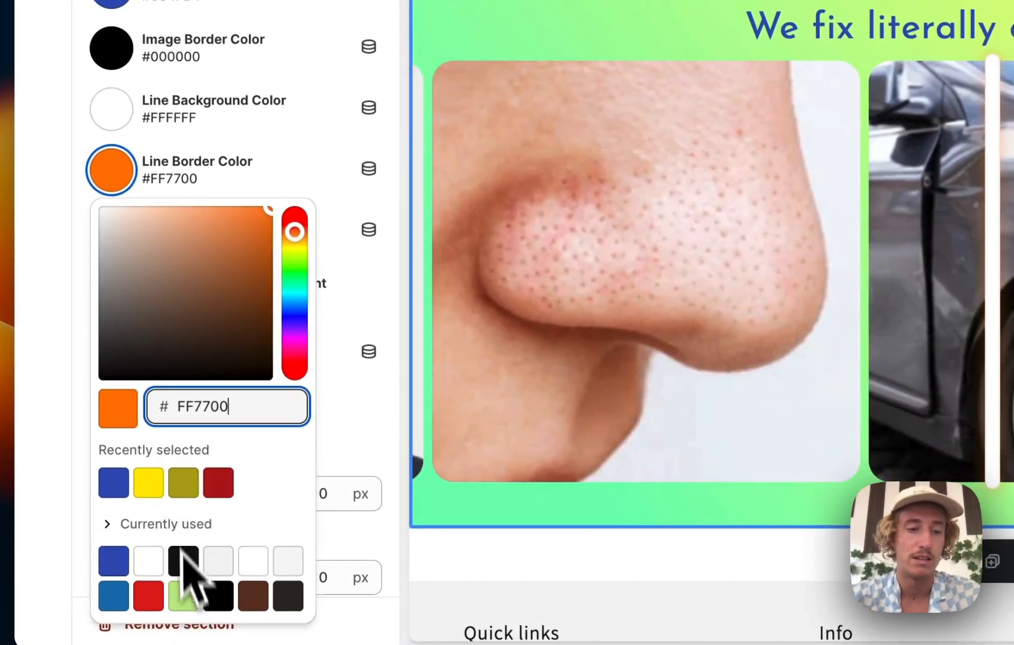
{"action": "left_click", "coordinate": [148, 483]}
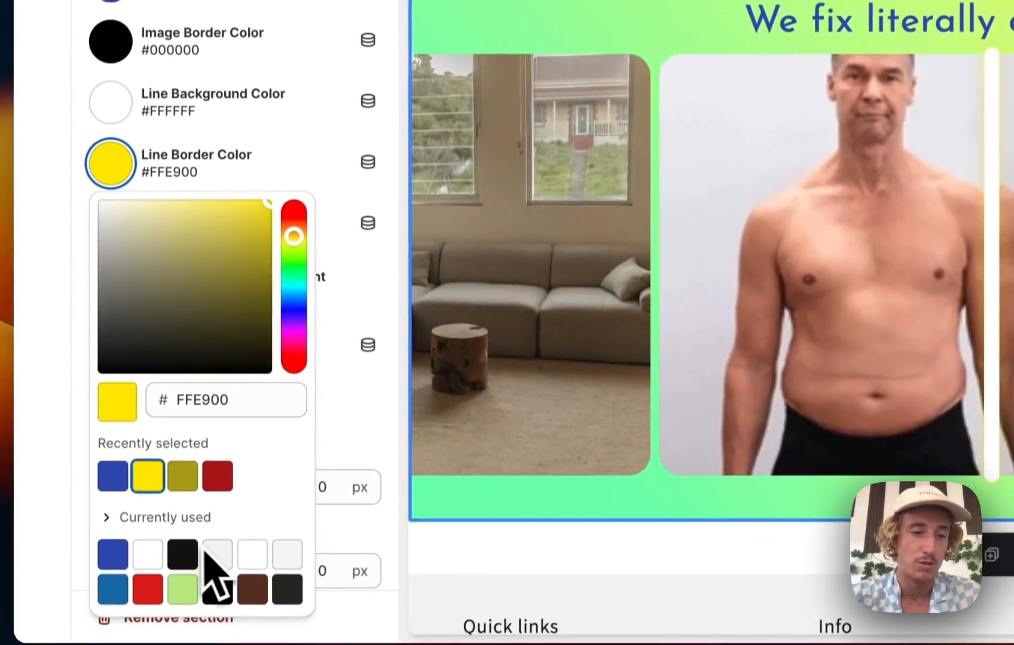
{"action": "left_click", "coordinate": [112, 544]}
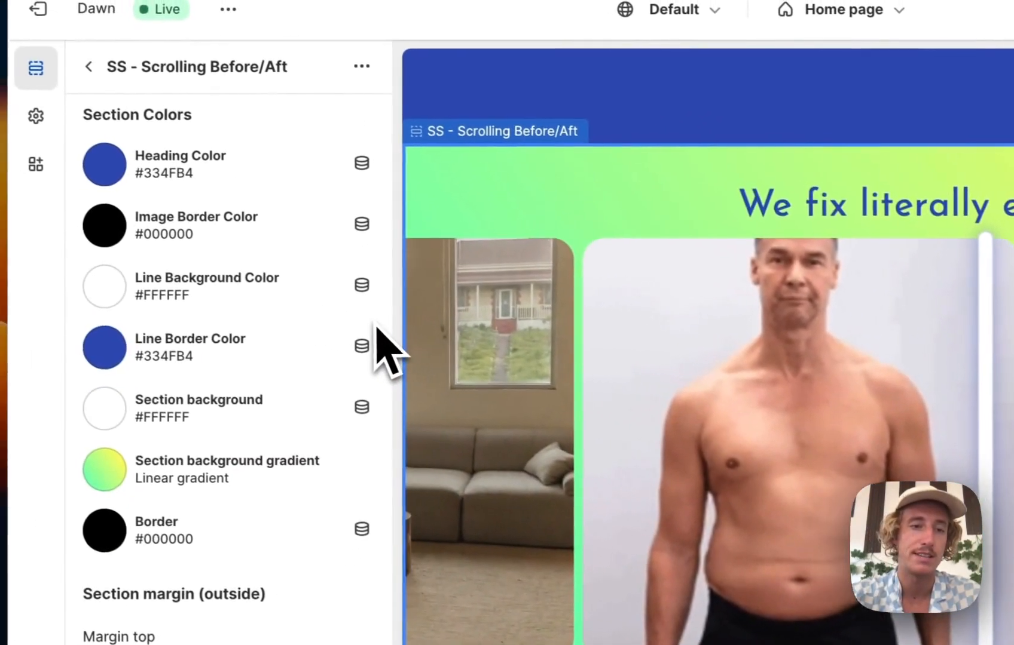
{"action": "scroll", "scroll_direction": "down", "scroll_amount": 3}
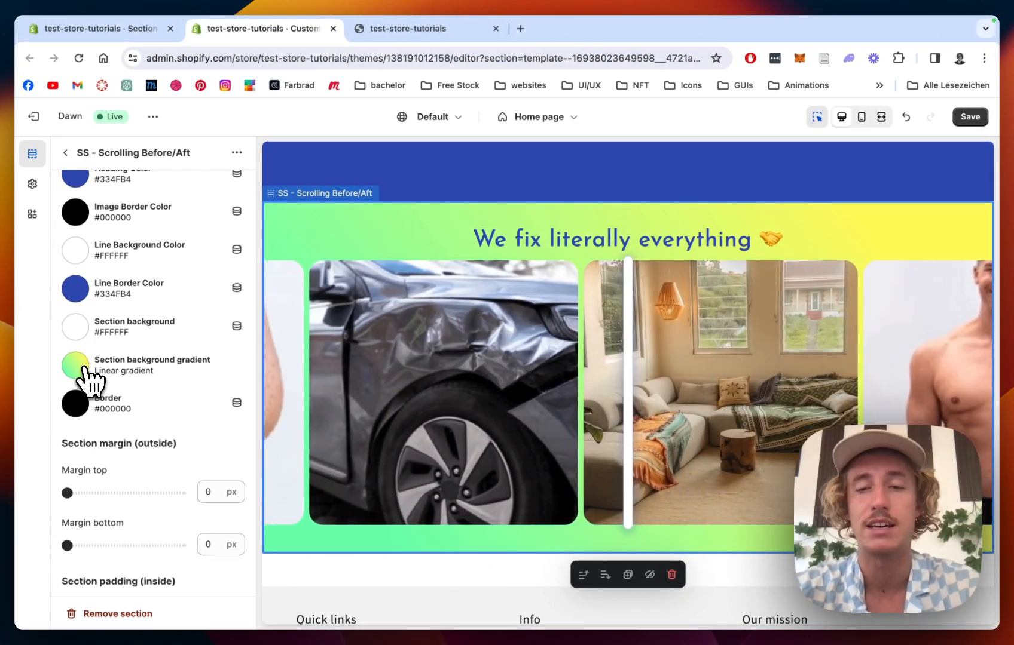
- Bring up the Section background gradient settings under Section Colors
{"action": "left_click", "coordinate": [75, 363]}
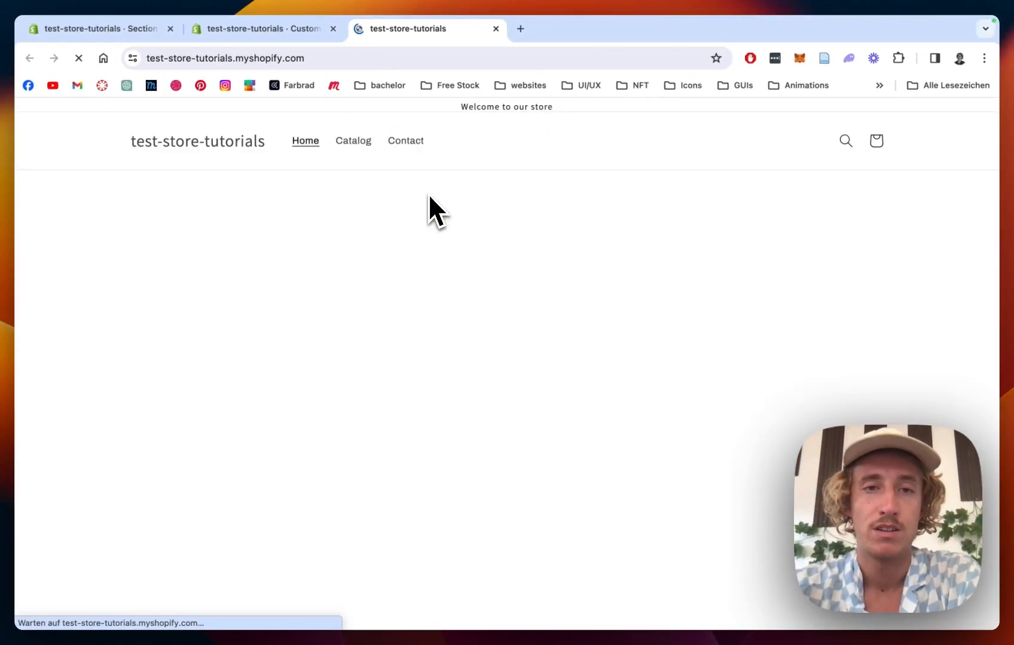
{"action": "mouse_move", "coordinate": [585, 203]}
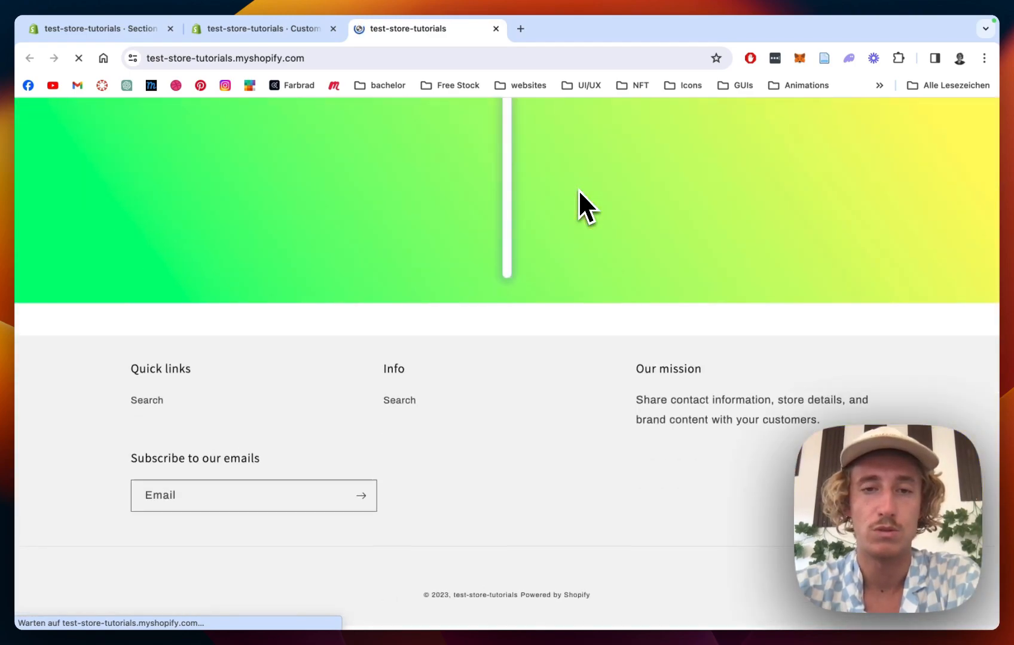
- Scroll the live home page to the Scrolling Before/After section with its blue heading
{"action": "scroll", "scroll_direction": "up", "scroll_amount": 3}
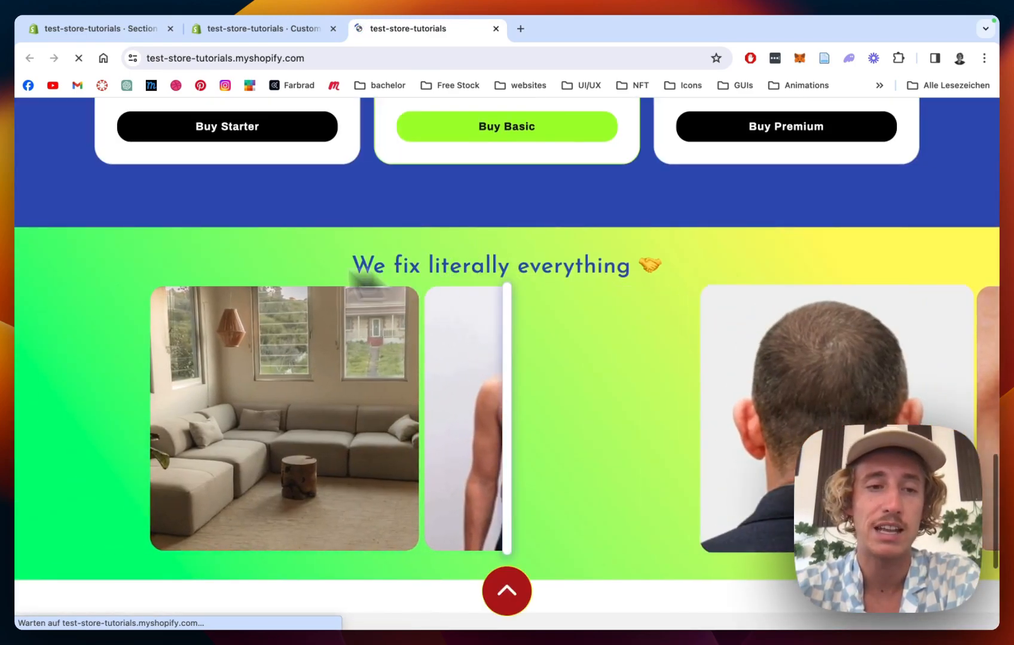